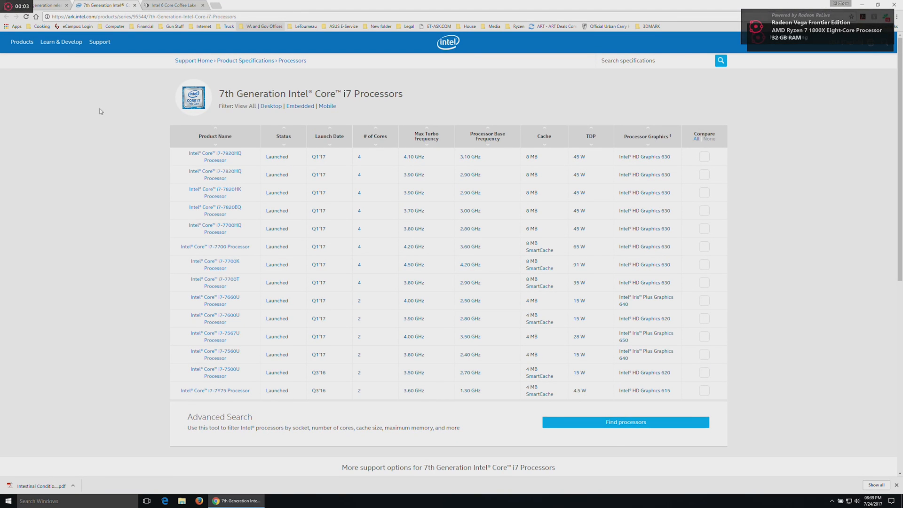
- Highlight the i7-7700K launch date Q1'17 on the specs page
{"action": "scroll", "scroll_direction": "down", "scroll_amount": 3}
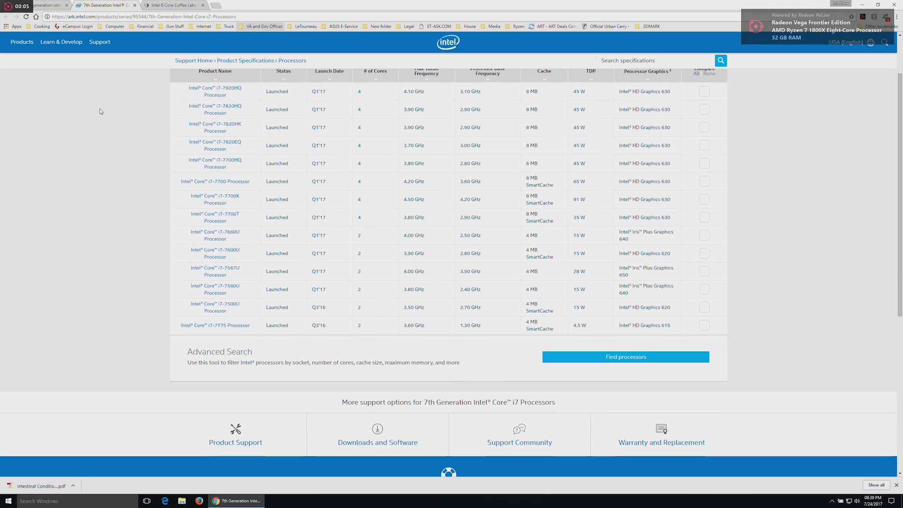
{"action": "scroll", "scroll_direction": "down", "scroll_amount": 3}
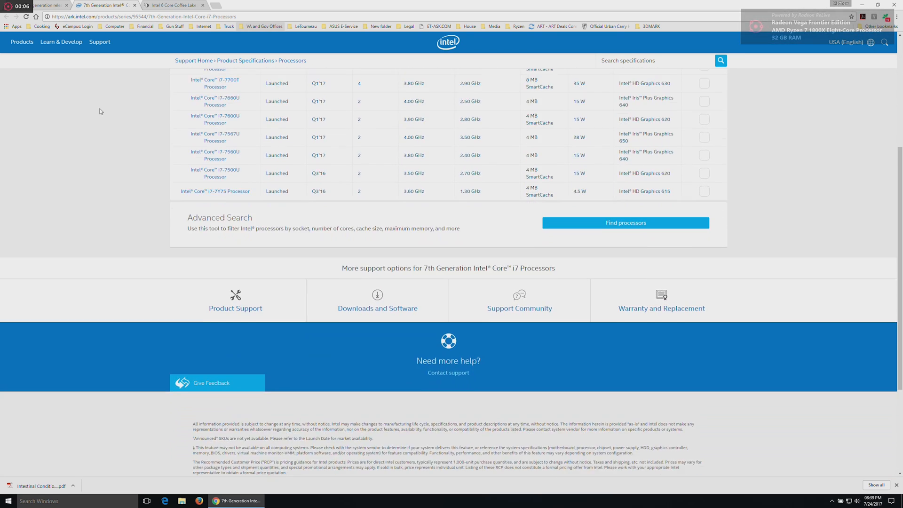
{"action": "scroll", "scroll_direction": "down", "scroll_amount": 3}
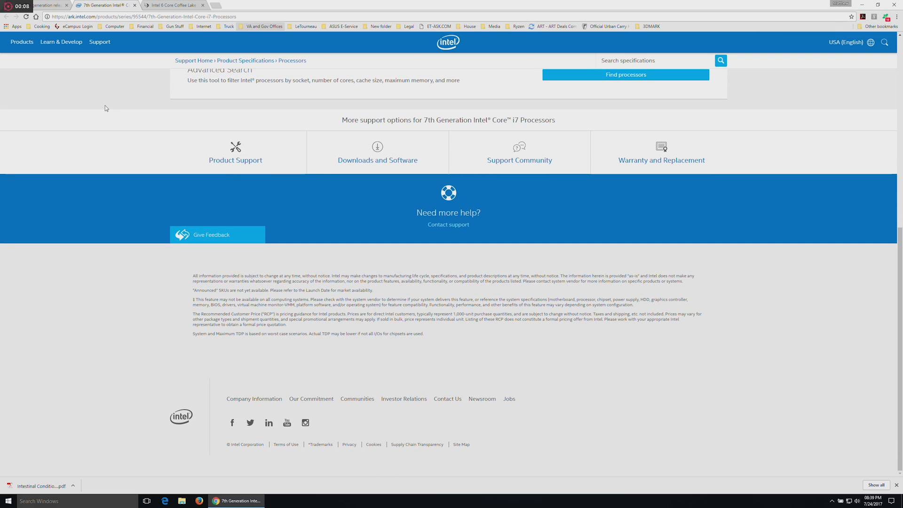
{"action": "scroll", "scroll_direction": "up", "scroll_amount": 3}
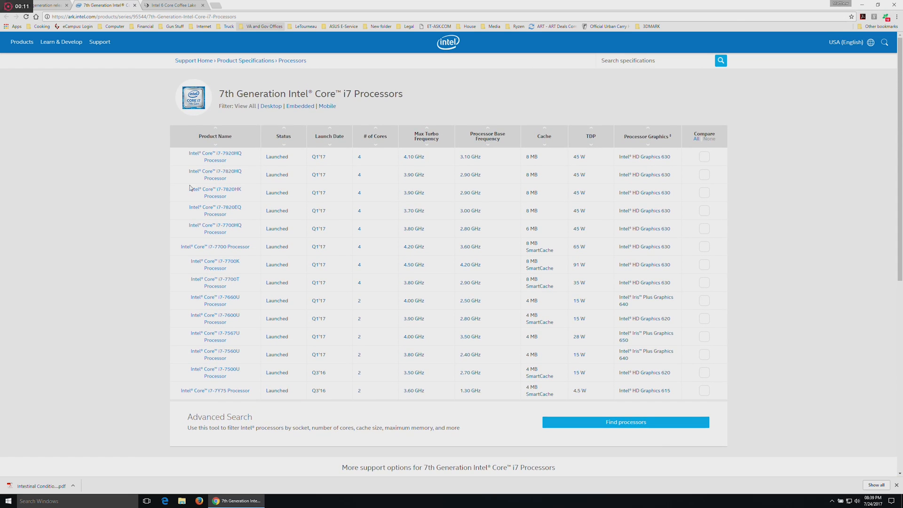
{"action": "mouse_move", "coordinate": [349, 313]}
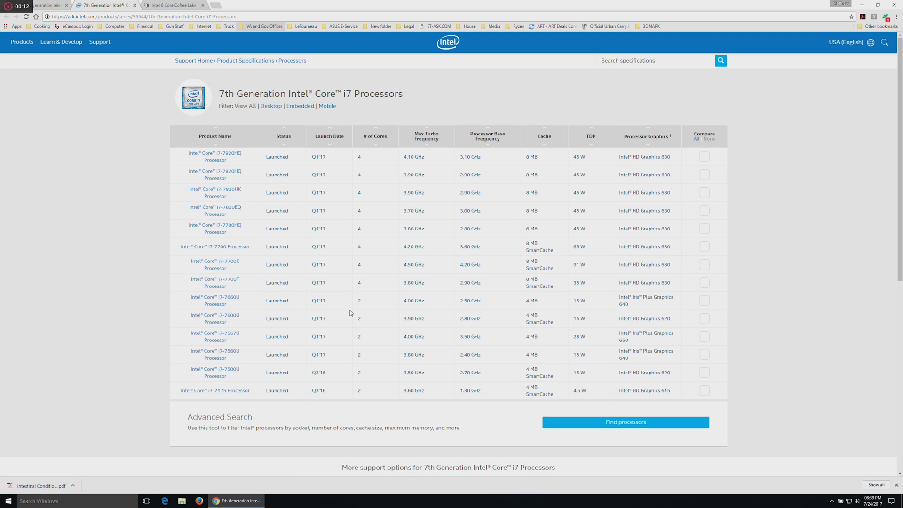
{"action": "mouse_move", "coordinate": [218, 263]}
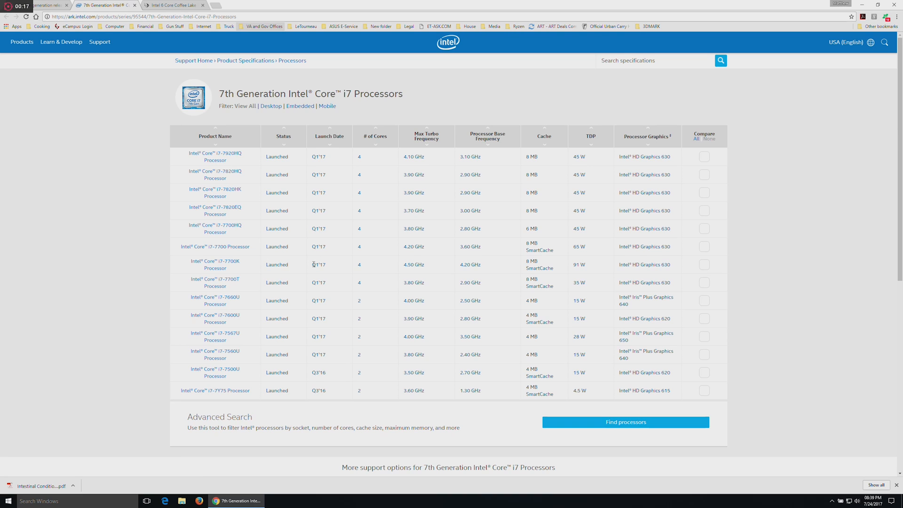
{"action": "double_click", "coordinate": [318, 264]}
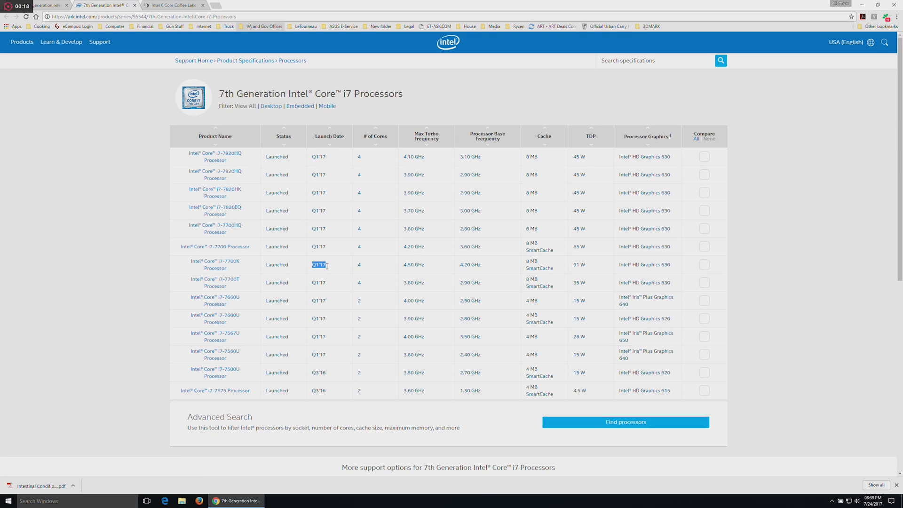
{"action": "mouse_move", "coordinate": [350, 277]}
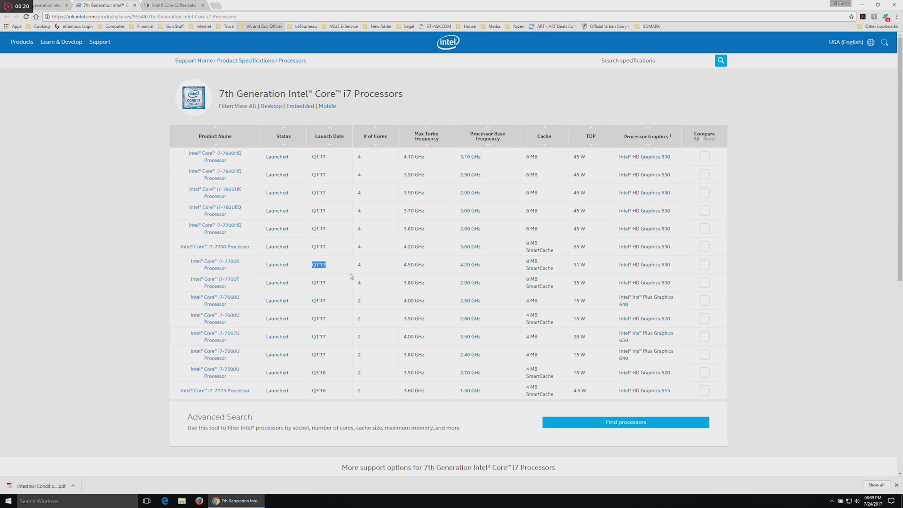
{"action": "mouse_move", "coordinate": [361, 277]}
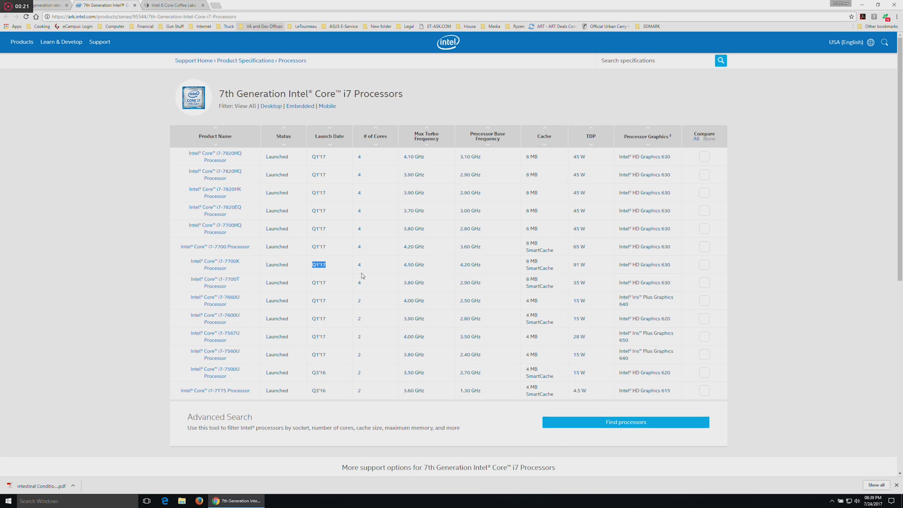
{"action": "mouse_move", "coordinate": [379, 359]}
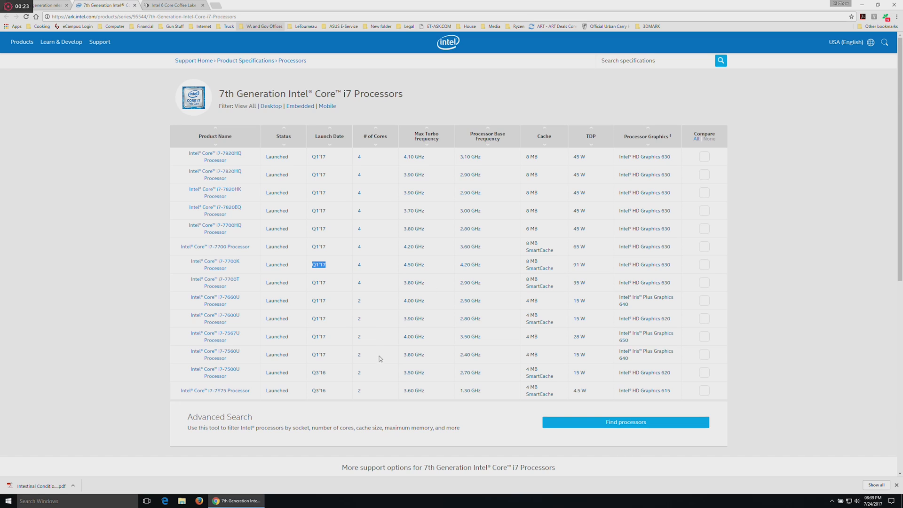
{"action": "mouse_move", "coordinate": [342, 409]}
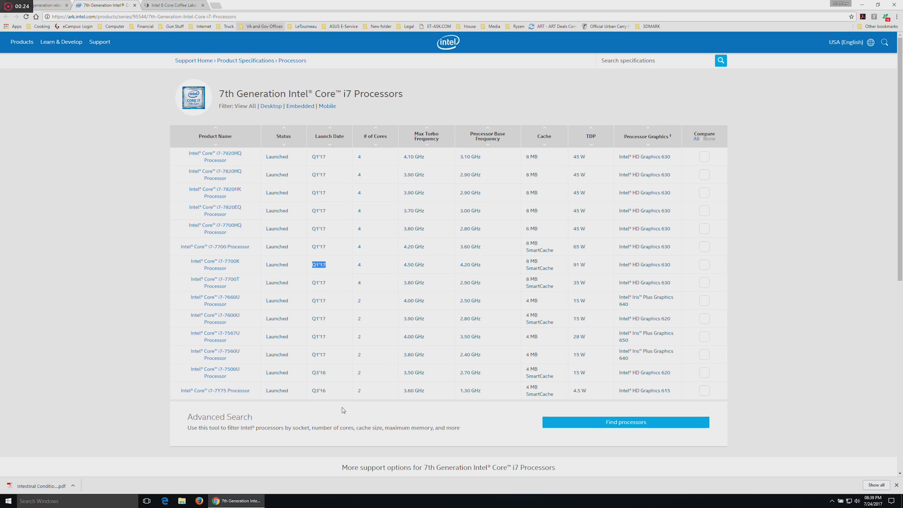
{"action": "mouse_move", "coordinate": [348, 415]}
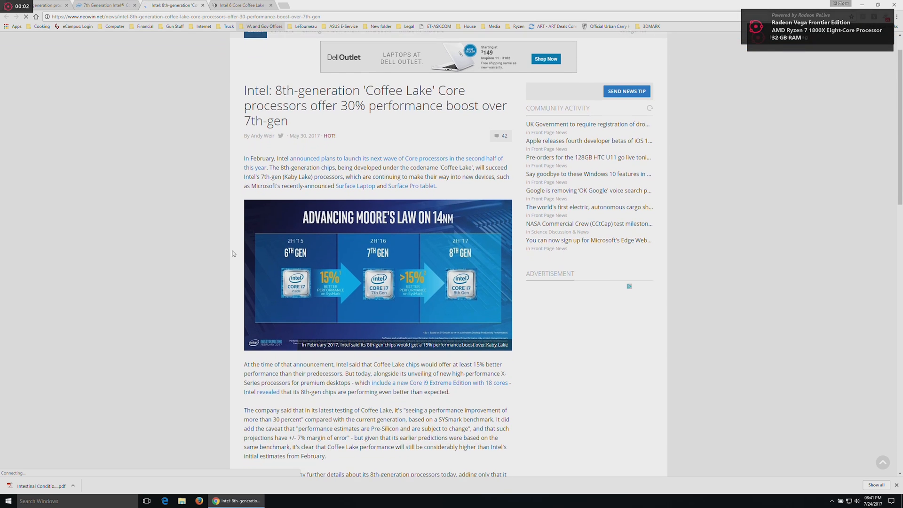
- Read down the Trusted Reviews Coffee Lake article through the Intel Coffee Lake Roadmap section
{"action": "scroll", "scroll_direction": "down", "scroll_amount": 3}
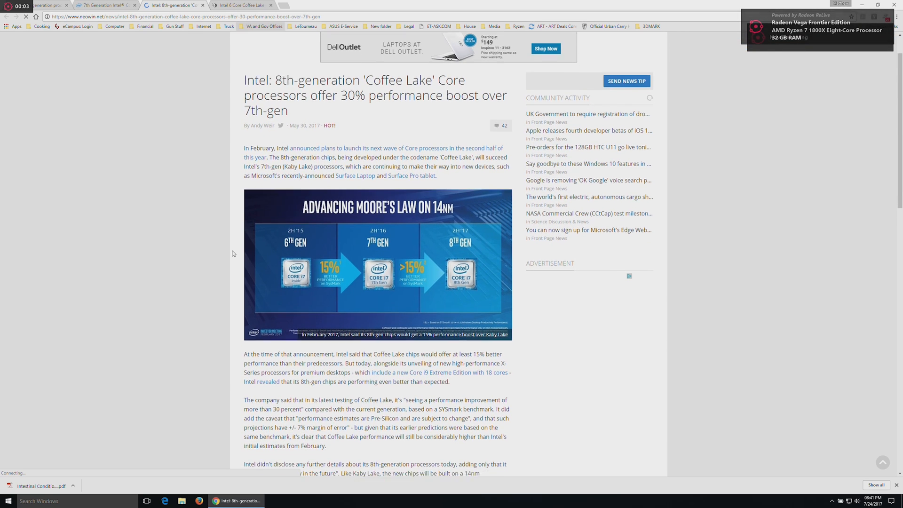
{"action": "scroll", "scroll_direction": "down", "scroll_amount": 3}
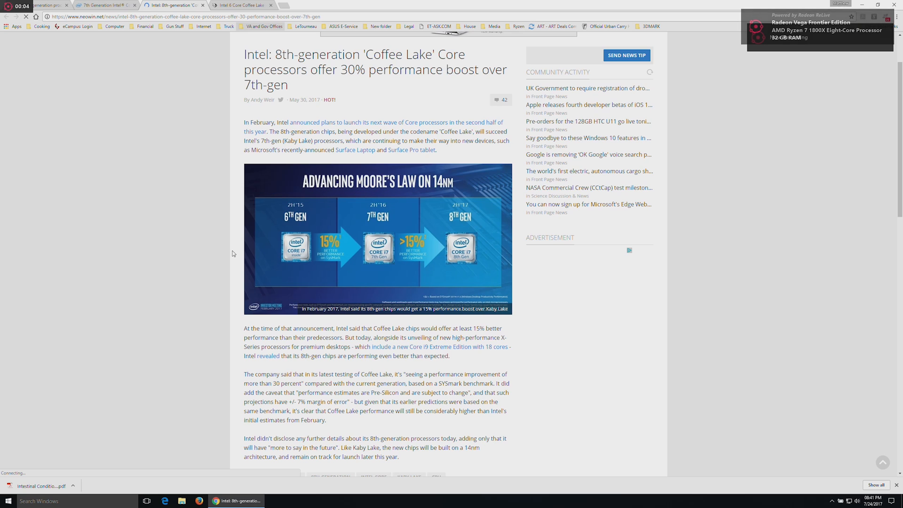
{"action": "scroll", "scroll_direction": "down", "scroll_amount": 3}
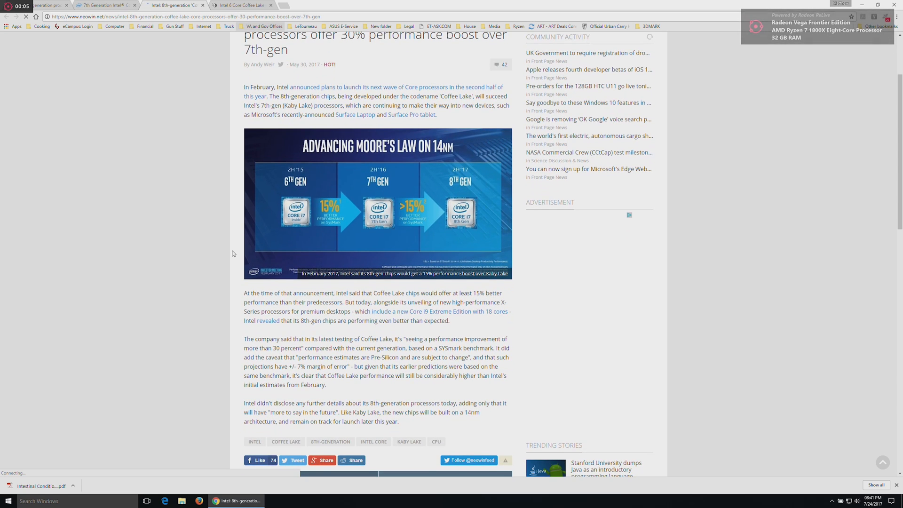
{"action": "scroll", "scroll_direction": "down", "scroll_amount": 3}
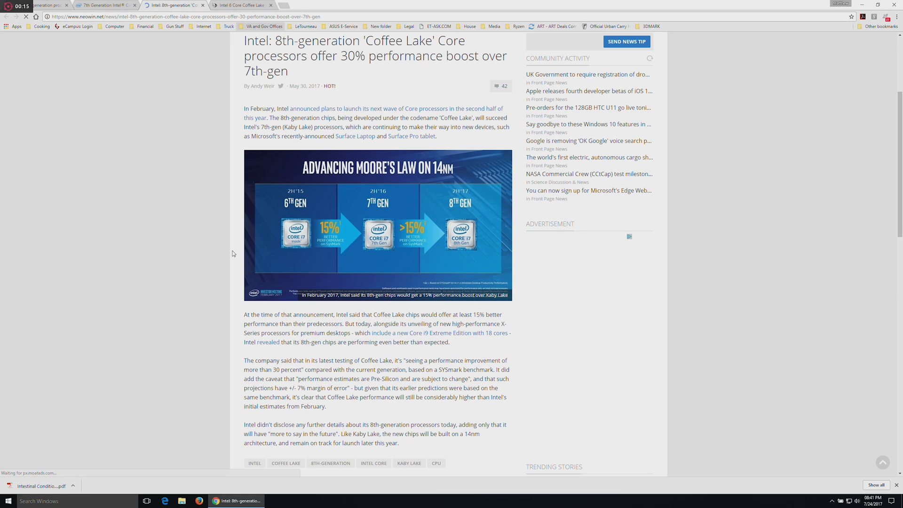
{"action": "scroll", "scroll_direction": "down", "scroll_amount": 3}
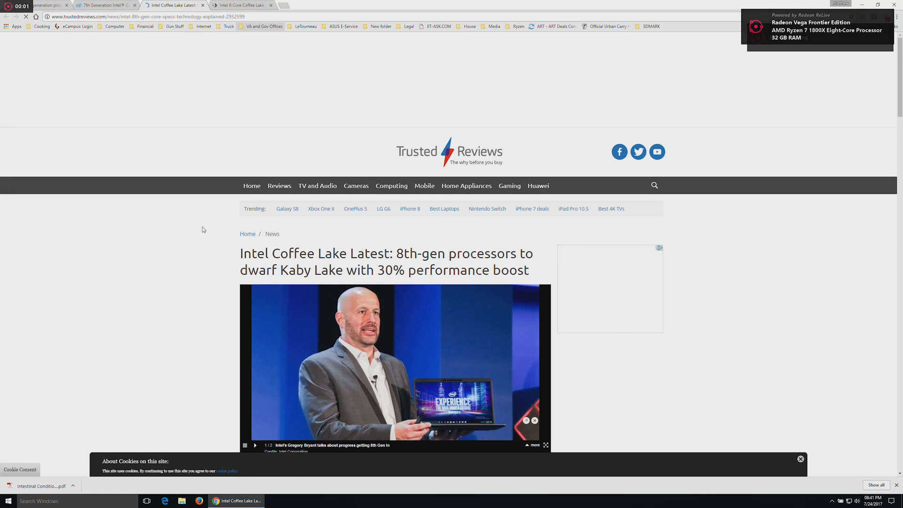
{"action": "scroll", "scroll_direction": "down", "scroll_amount": 3}
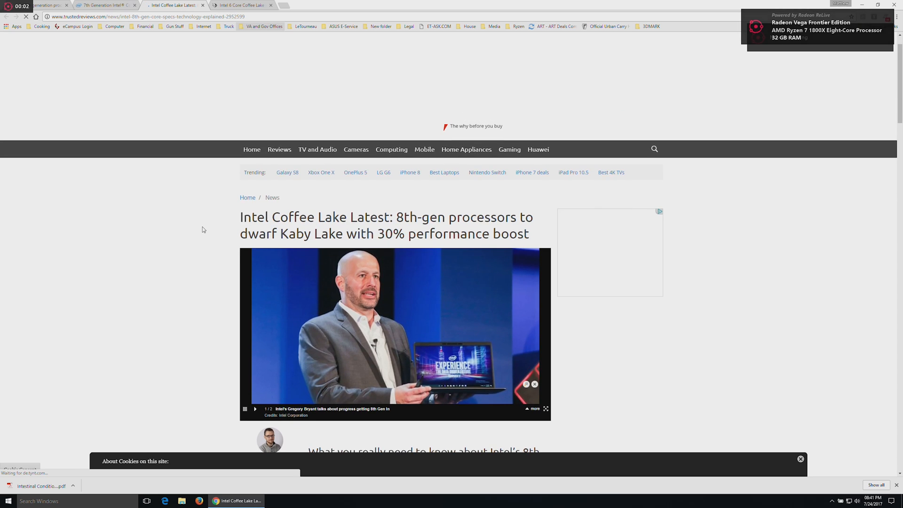
{"action": "scroll", "scroll_direction": "down", "scroll_amount": 3}
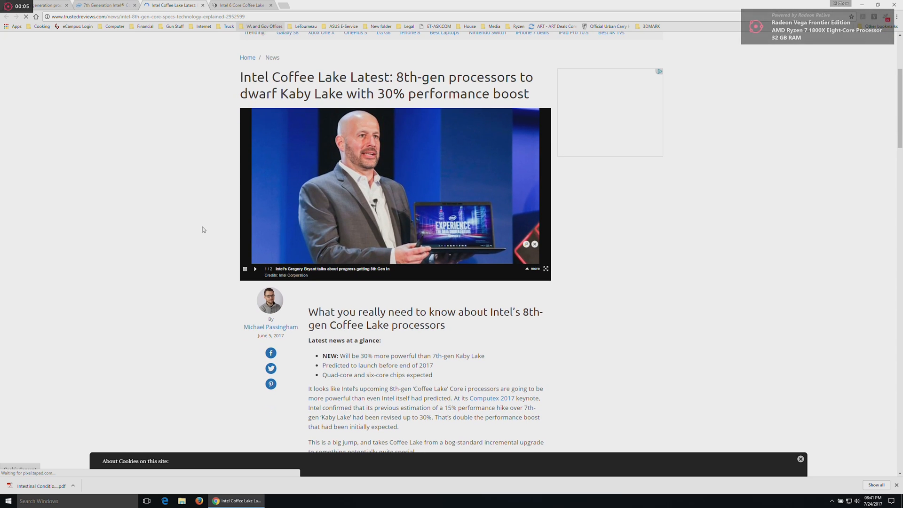
{"action": "scroll", "scroll_direction": "down", "scroll_amount": 3}
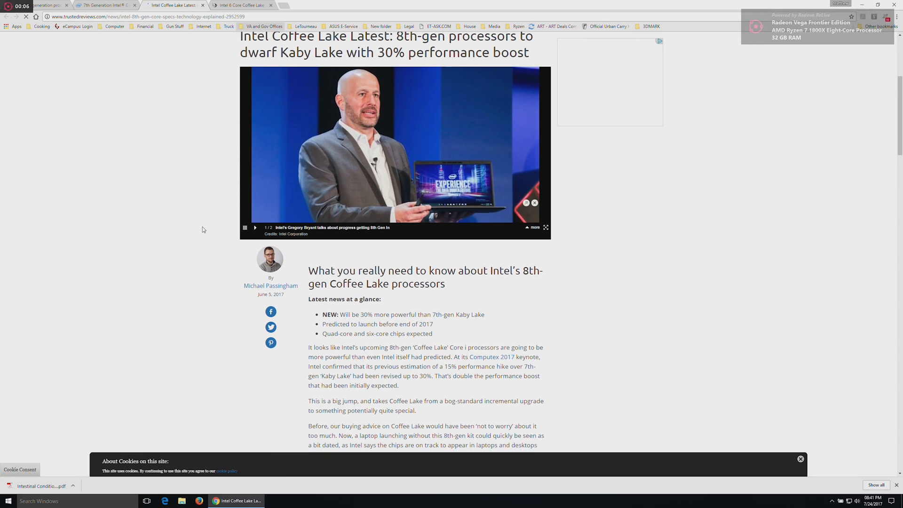
{"action": "scroll", "scroll_direction": "down", "scroll_amount": 3}
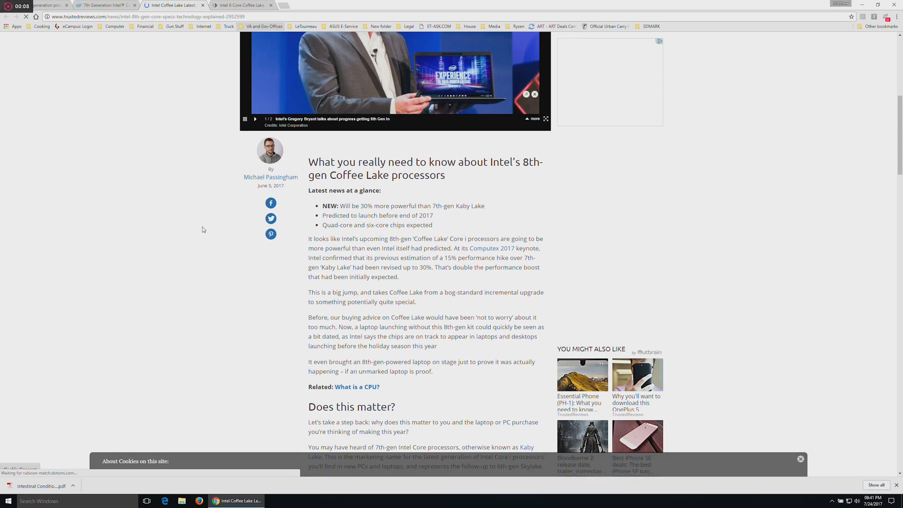
{"action": "scroll", "scroll_direction": "down", "scroll_amount": 3}
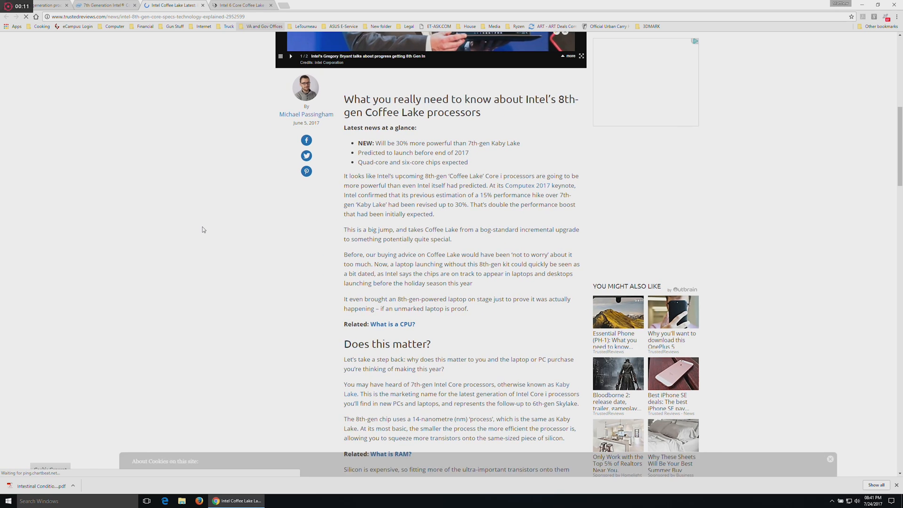
{"action": "scroll", "scroll_direction": "down", "scroll_amount": 3}
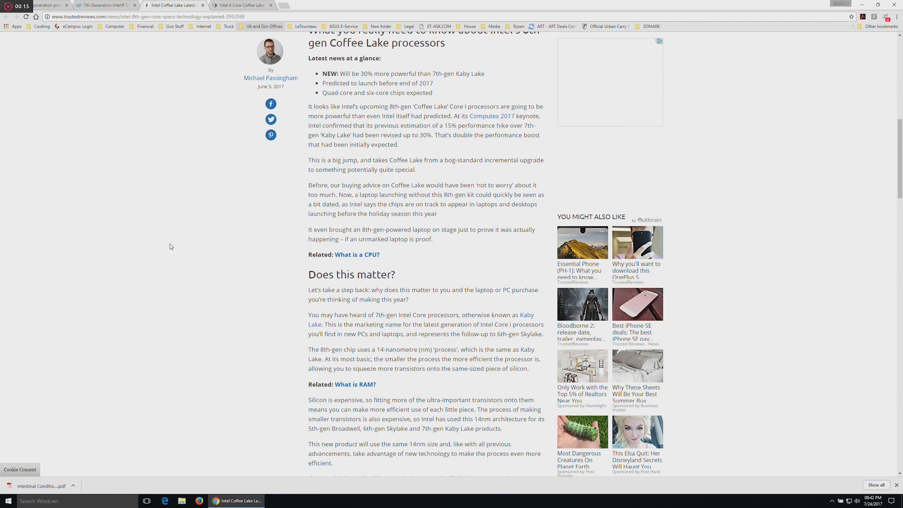
{"action": "scroll", "scroll_direction": "down", "scroll_amount": 3}
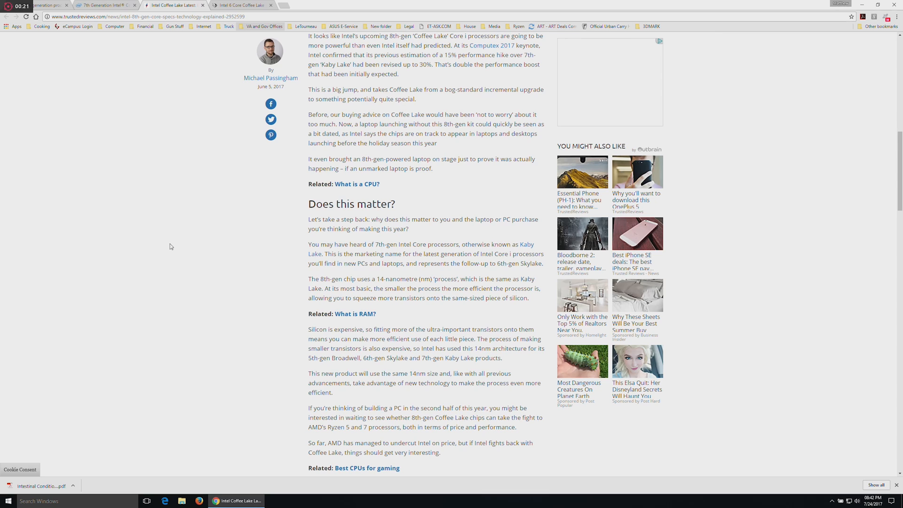
{"action": "scroll", "scroll_direction": "down", "scroll_amount": 3}
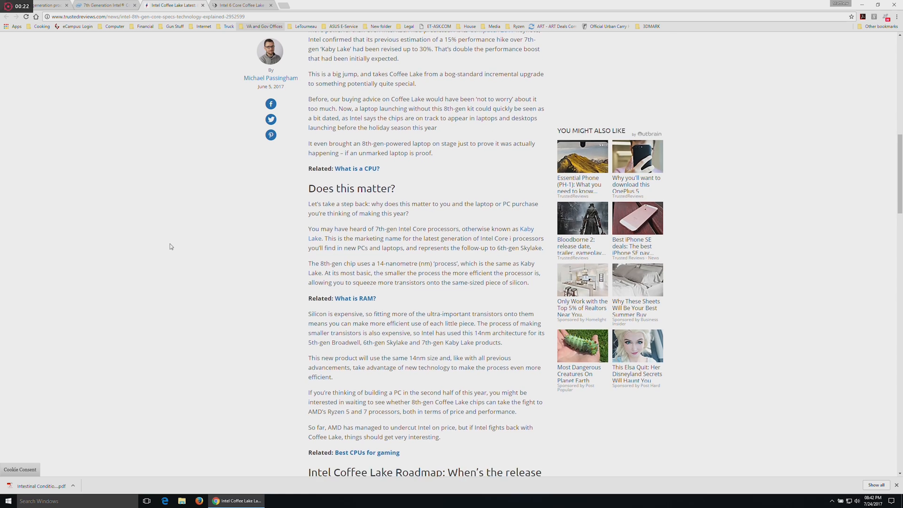
{"action": "scroll", "scroll_direction": "down", "scroll_amount": 3}
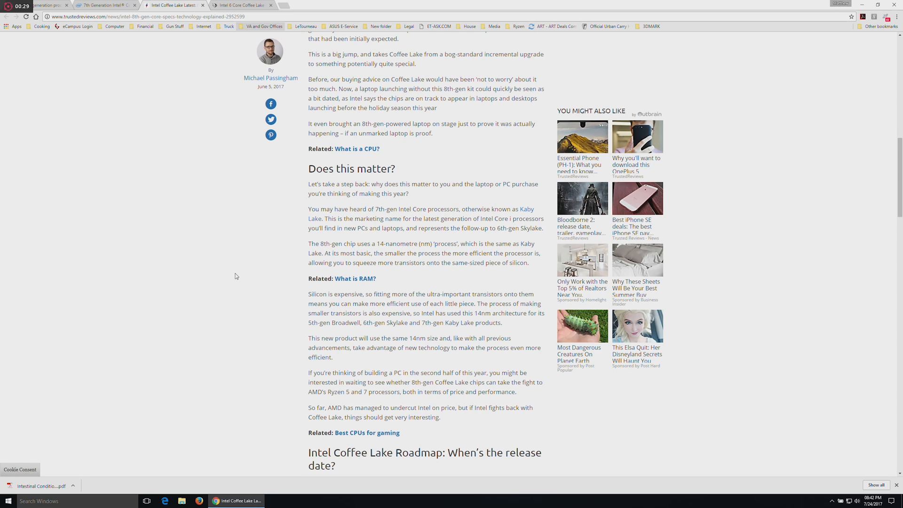
{"action": "scroll", "scroll_direction": "down", "scroll_amount": 3}
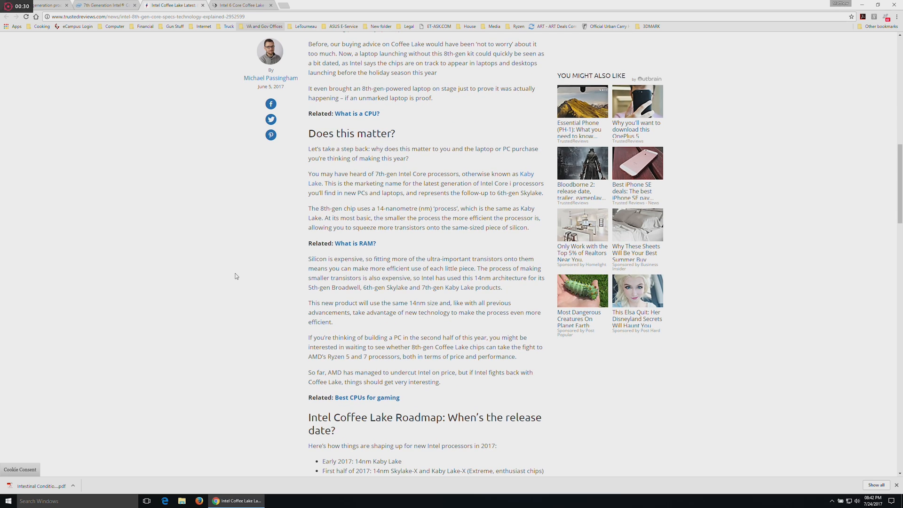
{"action": "scroll", "scroll_direction": "down", "scroll_amount": 3}
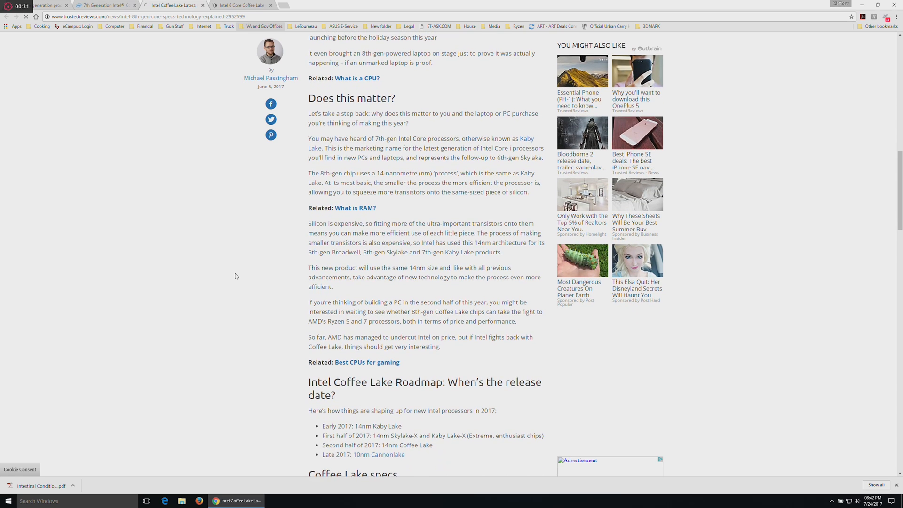
{"action": "scroll", "scroll_direction": "down", "scroll_amount": 3}
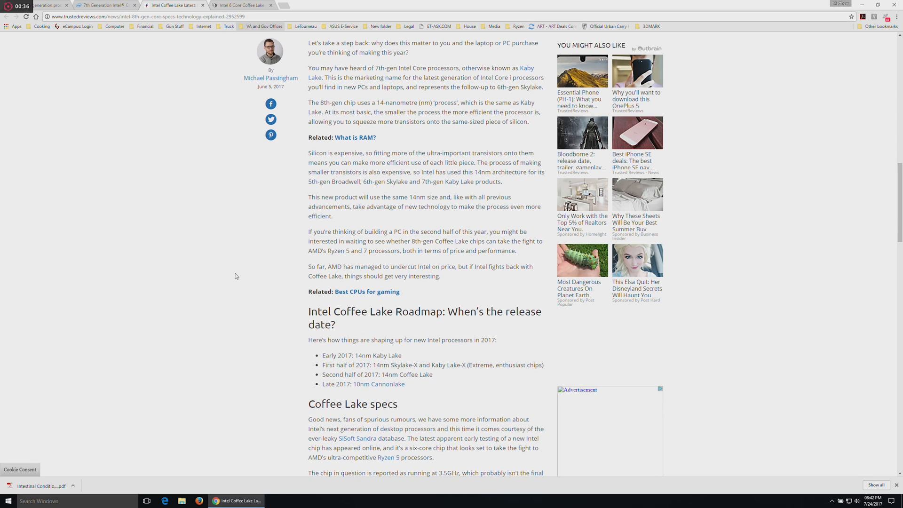
- Read on through the Coffee Lake specs and closing question, then scroll back to the specs
{"action": "scroll", "scroll_direction": "down", "scroll_amount": 3}
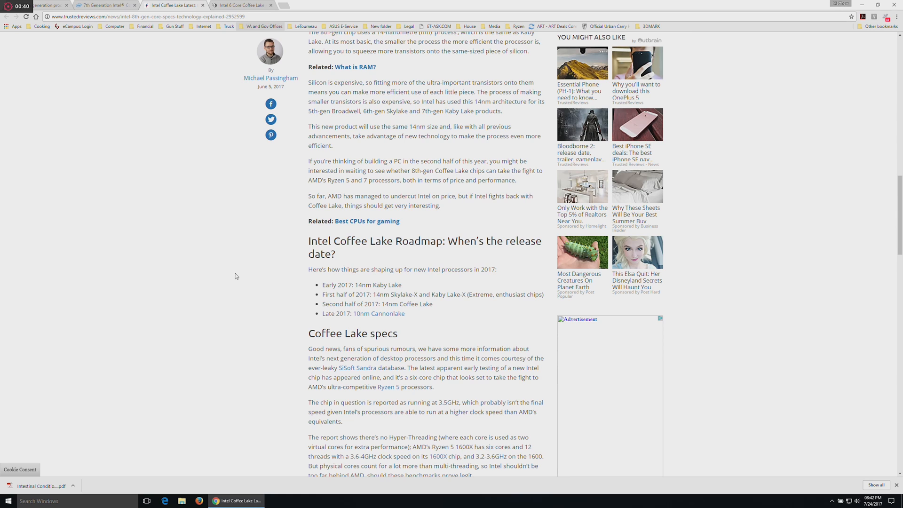
{"action": "scroll", "scroll_direction": "down", "scroll_amount": 3}
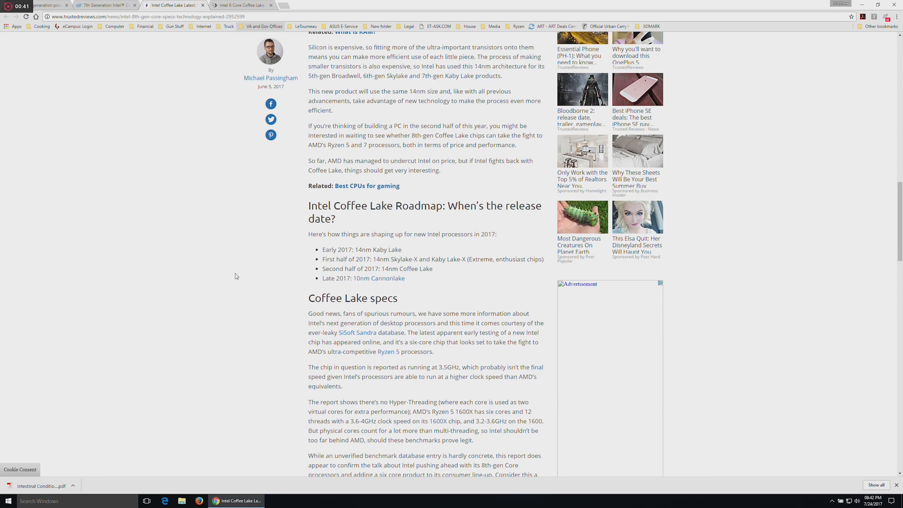
{"action": "scroll", "scroll_direction": "down", "scroll_amount": 3}
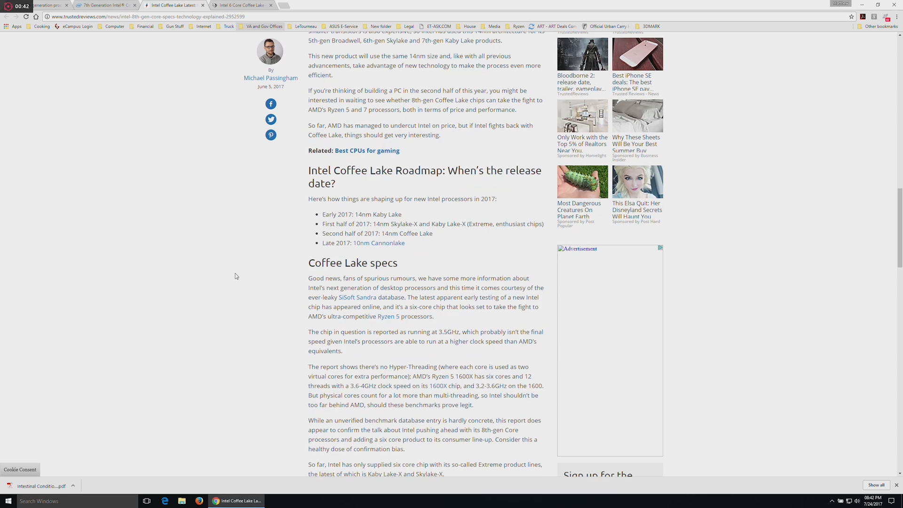
{"action": "scroll", "scroll_direction": "down", "scroll_amount": 3}
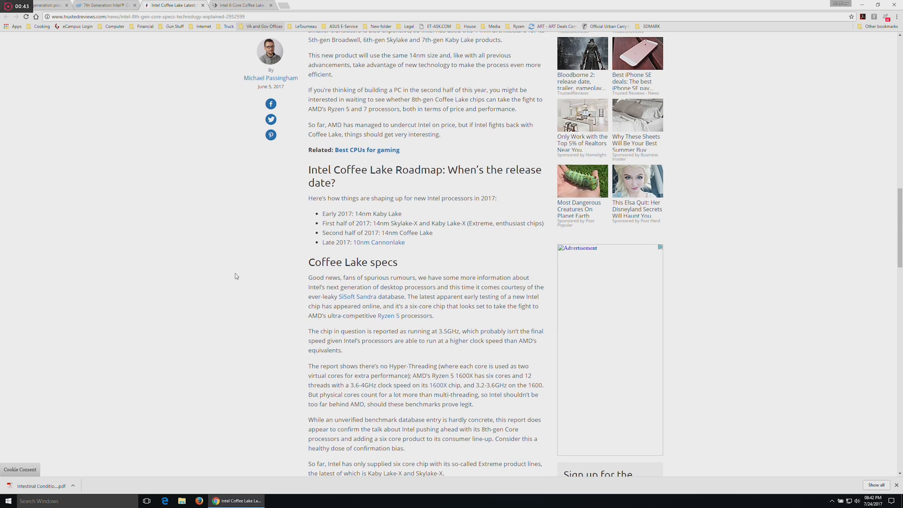
{"action": "scroll", "scroll_direction": "down", "scroll_amount": 3}
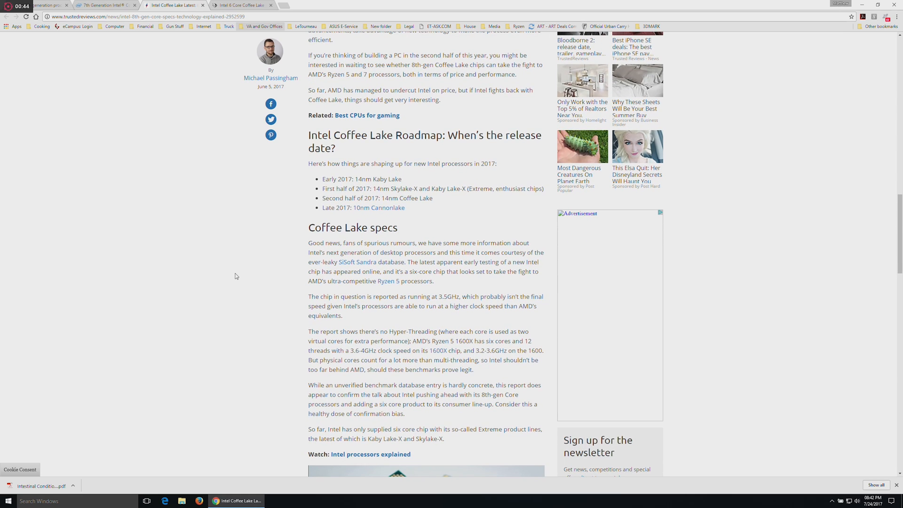
{"action": "scroll", "scroll_direction": "down", "scroll_amount": 3}
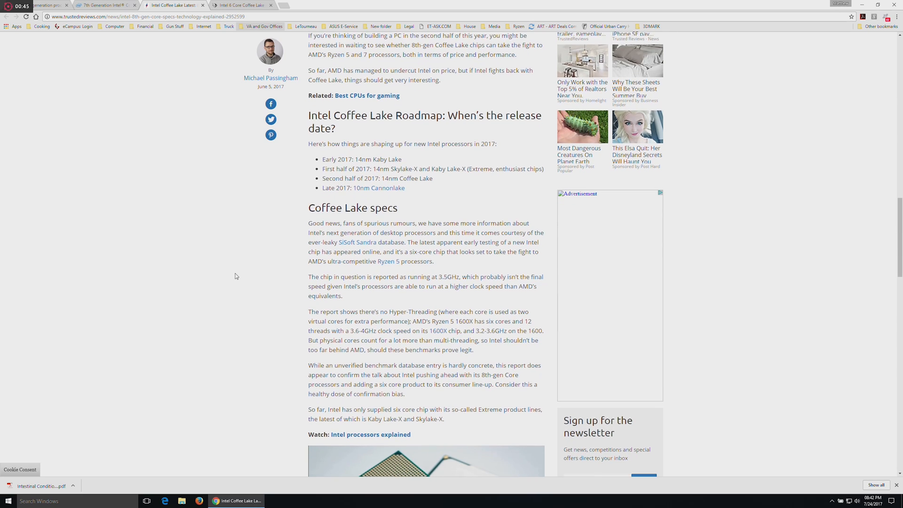
{"action": "scroll", "scroll_direction": "down", "scroll_amount": 3}
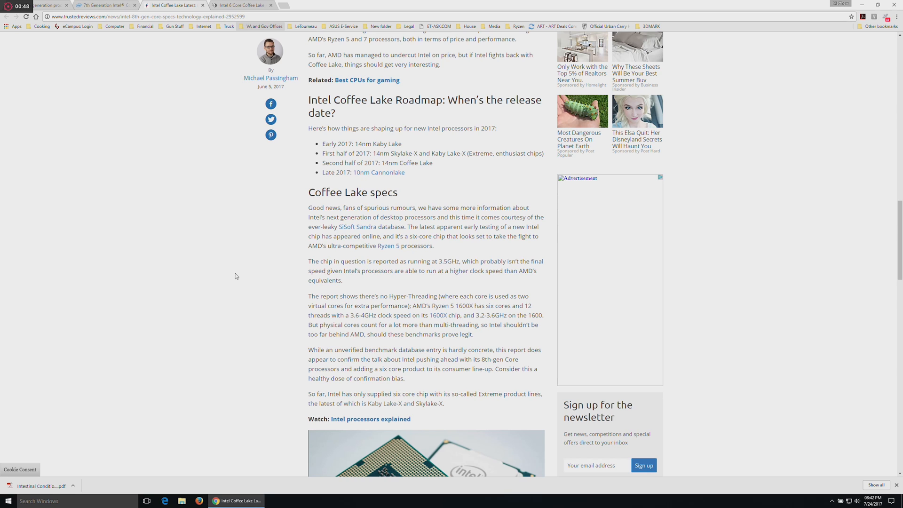
{"action": "scroll", "scroll_direction": "down", "scroll_amount": 3}
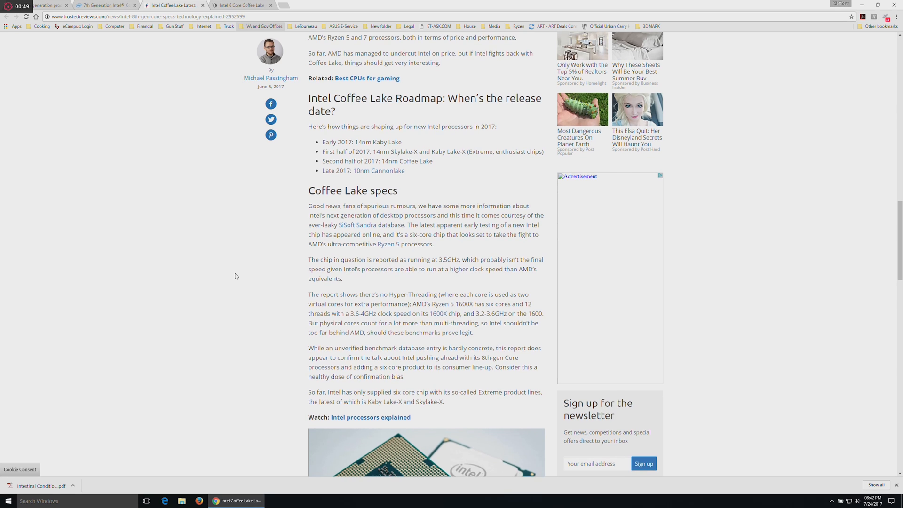
{"action": "scroll", "scroll_direction": "down", "scroll_amount": 3}
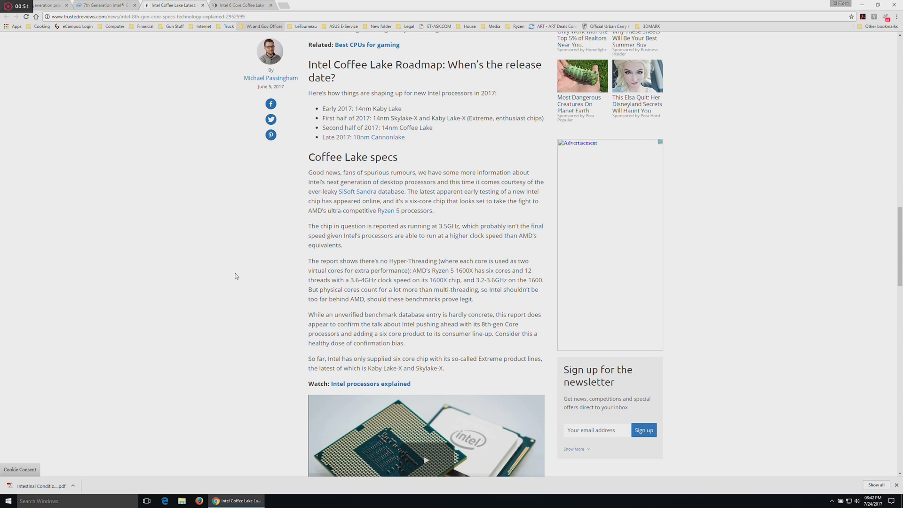
{"action": "scroll", "scroll_direction": "down", "scroll_amount": 3}
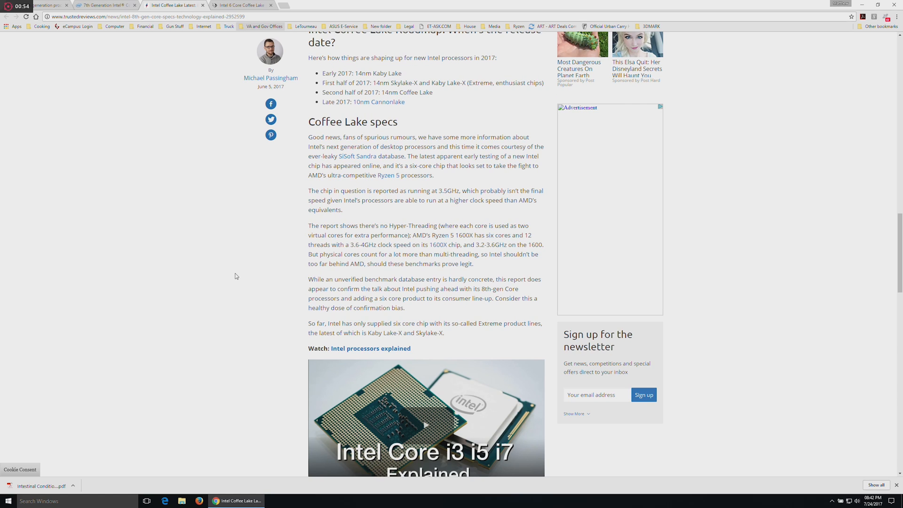
{"action": "scroll", "scroll_direction": "down", "scroll_amount": 3}
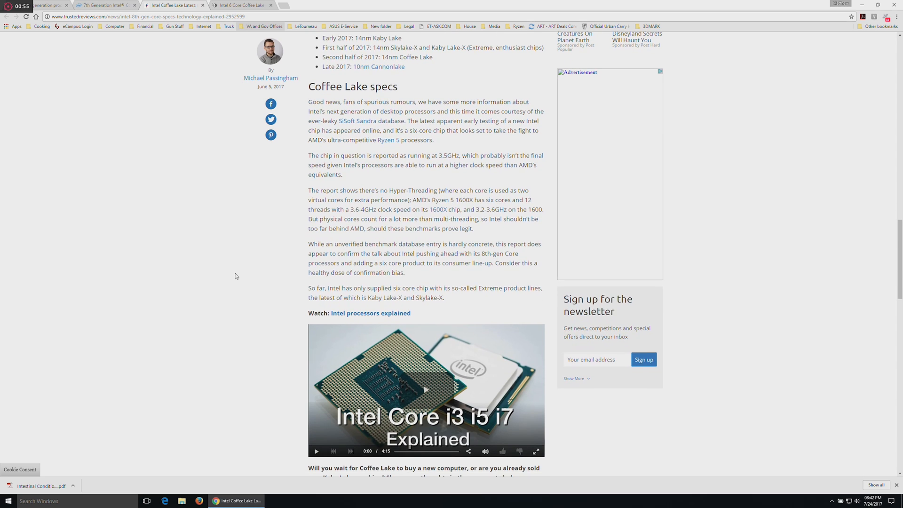
{"action": "scroll", "scroll_direction": "down", "scroll_amount": 3}
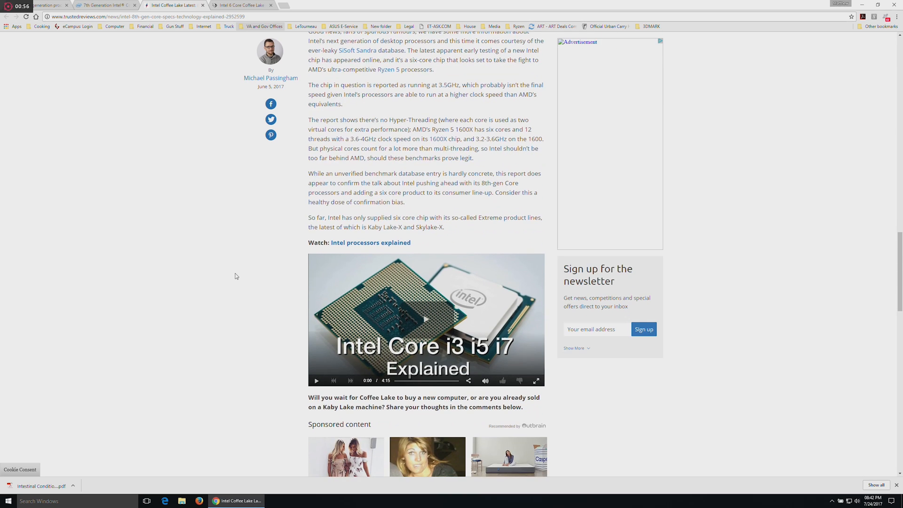
{"action": "scroll", "scroll_direction": "down", "scroll_amount": 3}
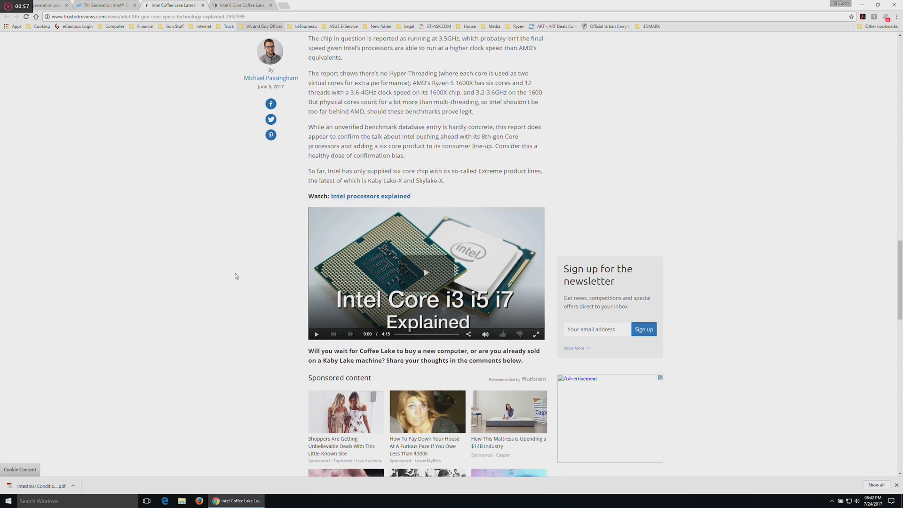
{"action": "scroll", "scroll_direction": "down", "scroll_amount": 3}
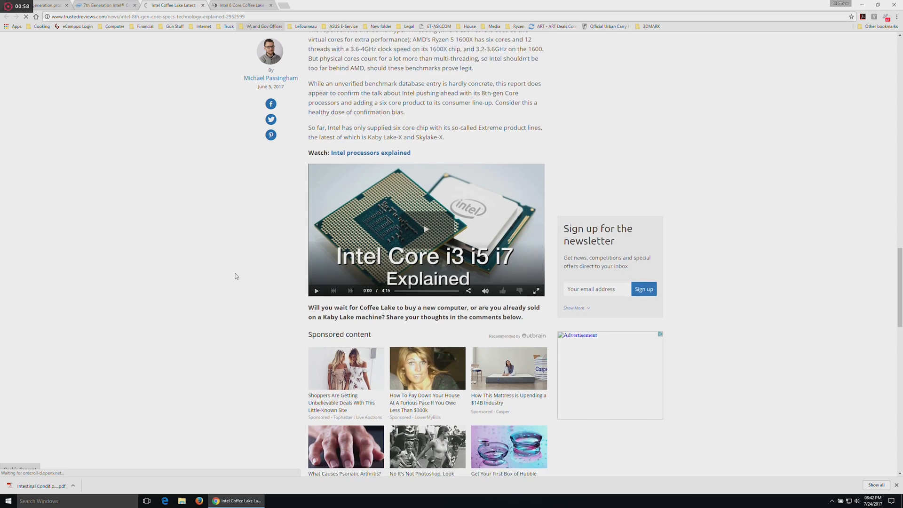
{"action": "scroll", "scroll_direction": "down", "scroll_amount": 3}
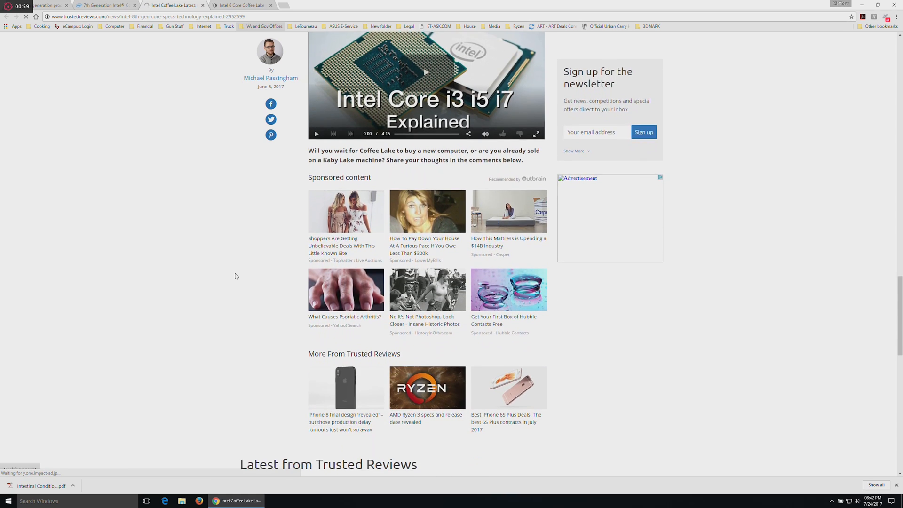
{"action": "scroll", "scroll_direction": "down", "scroll_amount": 3}
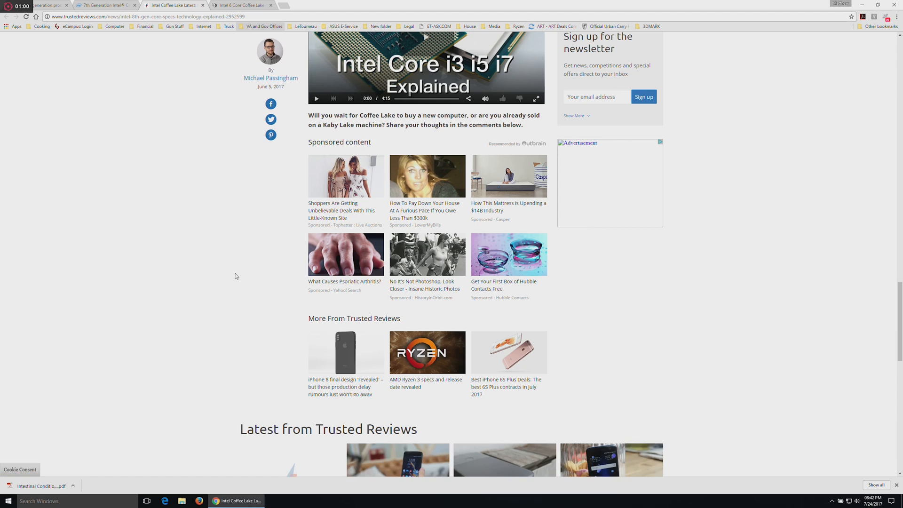
{"action": "scroll", "scroll_direction": "down", "scroll_amount": 3}
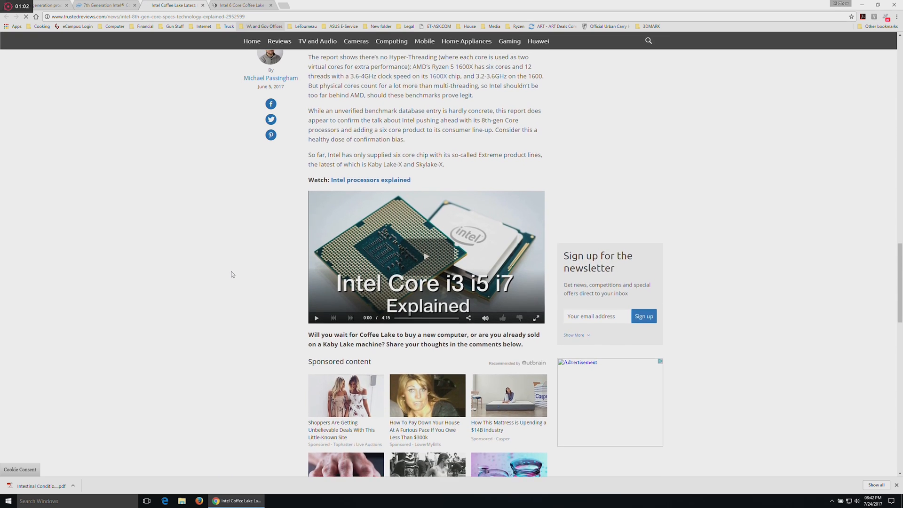
{"action": "scroll", "scroll_direction": "up", "scroll_amount": 3}
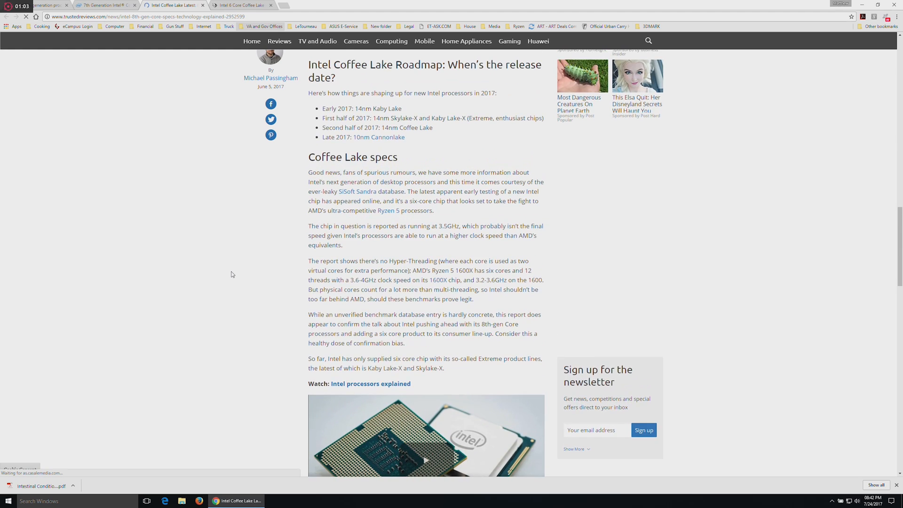
{"action": "mouse_move", "coordinate": [380, 137]}
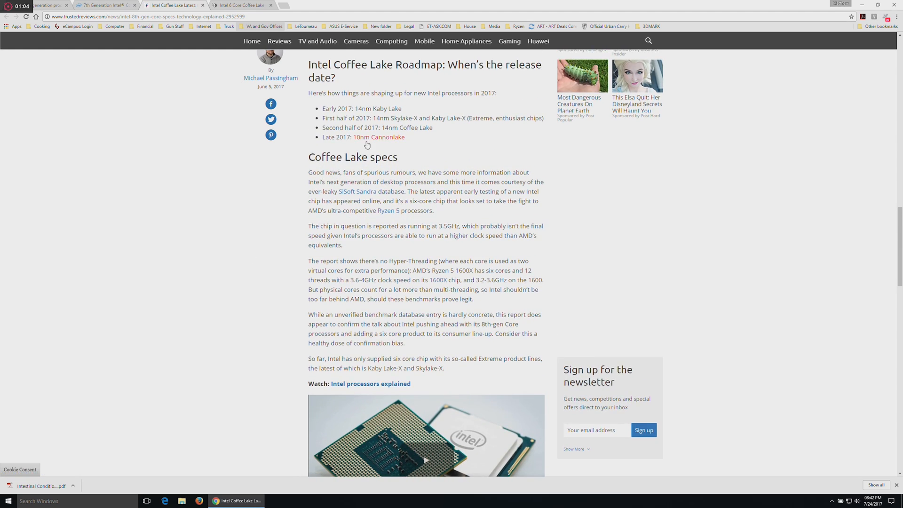
- Open the '10nm Cannonlake' roadmap link in a new tab and switch to it
{"action": "right_click", "coordinate": [381, 137]}
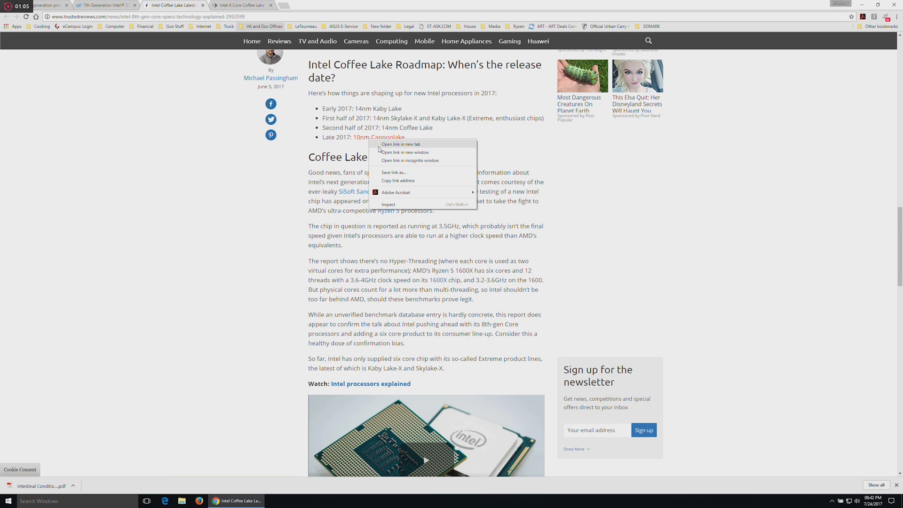
{"action": "left_click", "coordinate": [400, 144]}
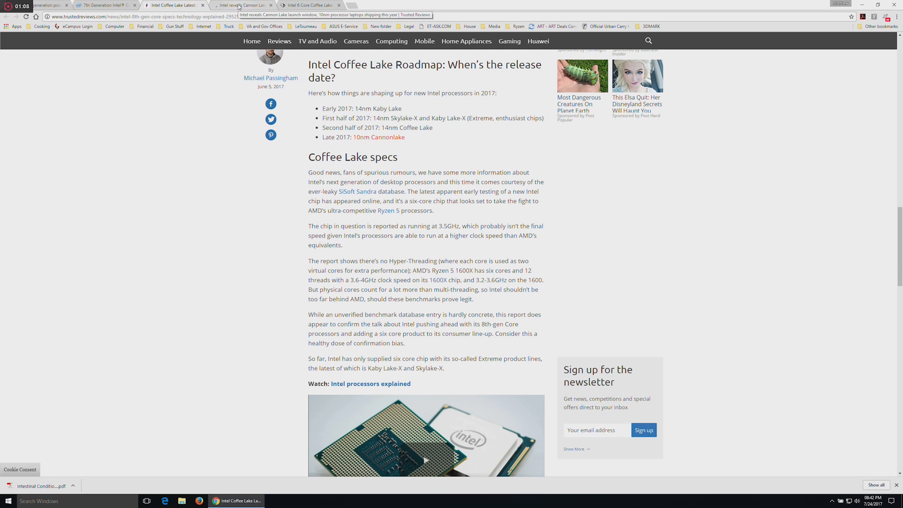
{"action": "left_click", "coordinate": [241, 5]}
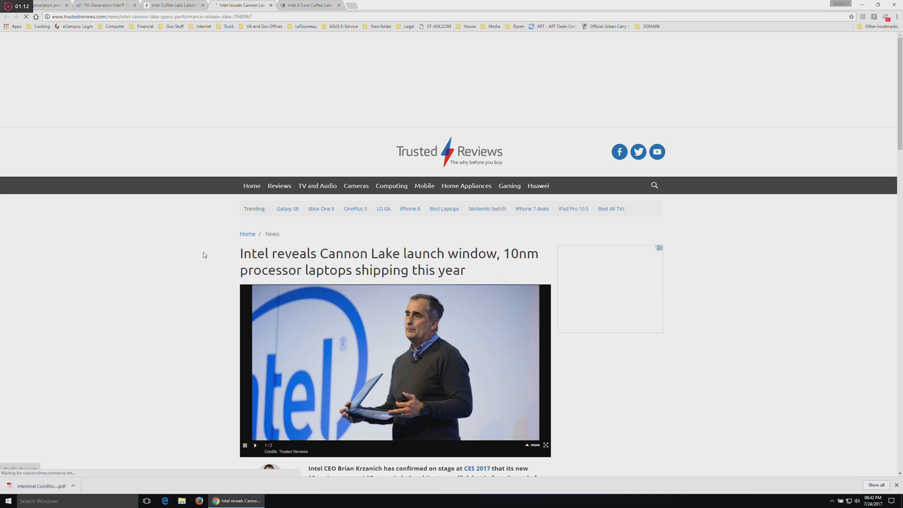
- Scroll the Cannon Lake launch-window article down to its end, above Sponsored content
{"action": "scroll", "scroll_direction": "down", "scroll_amount": 3}
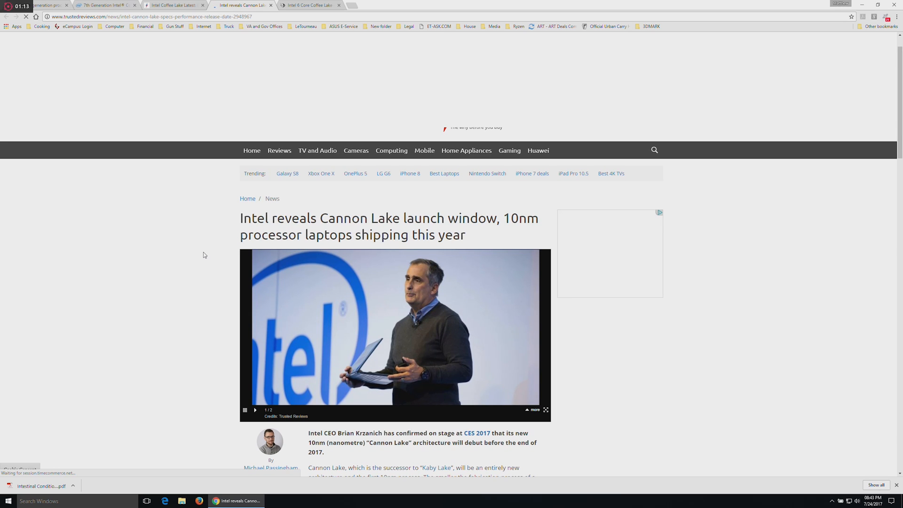
{"action": "scroll", "scroll_direction": "down", "scroll_amount": 3}
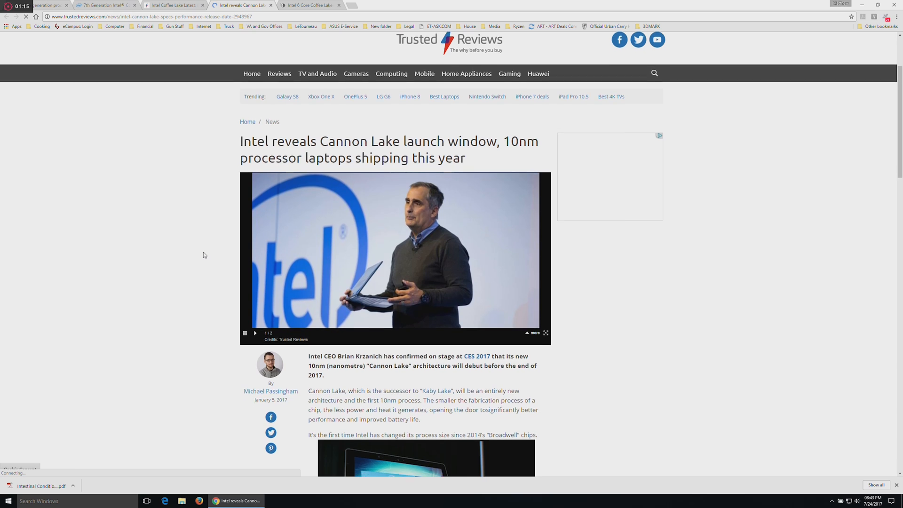
{"action": "scroll", "scroll_direction": "down", "scroll_amount": 3}
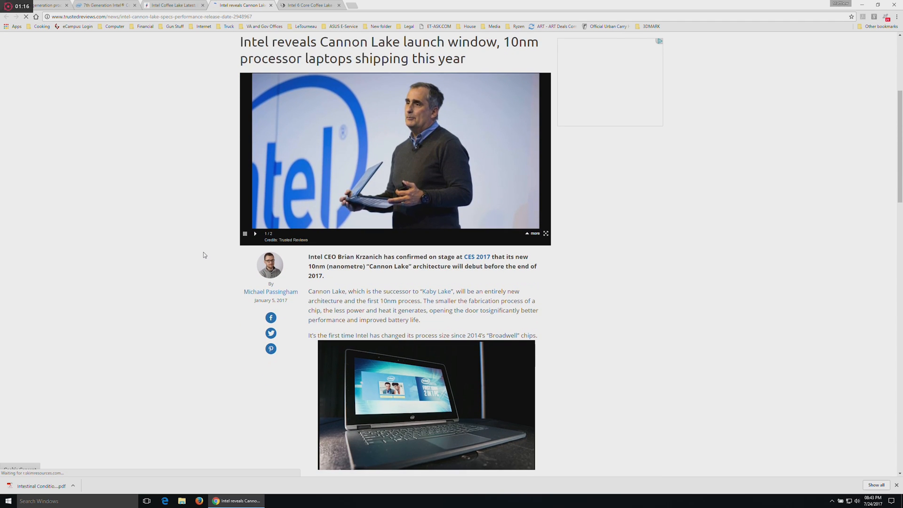
{"action": "scroll", "scroll_direction": "down", "scroll_amount": 3}
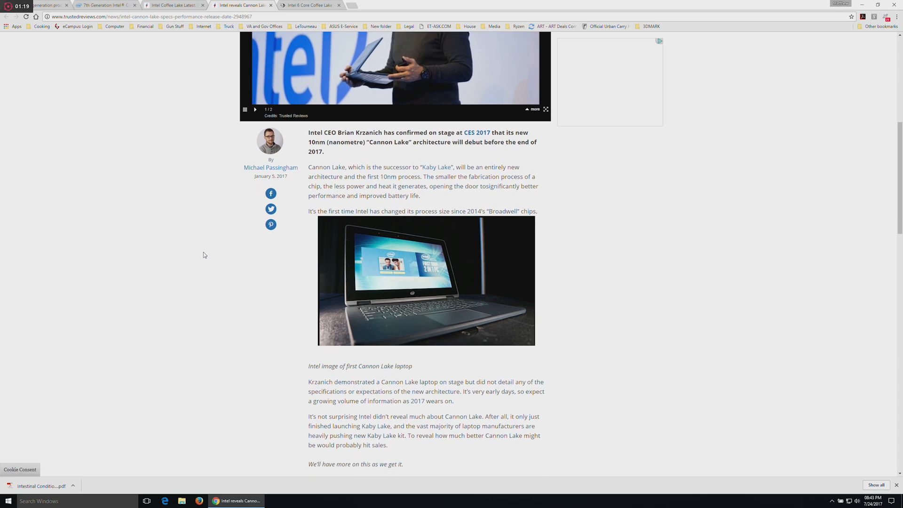
{"action": "scroll", "scroll_direction": "down", "scroll_amount": 3}
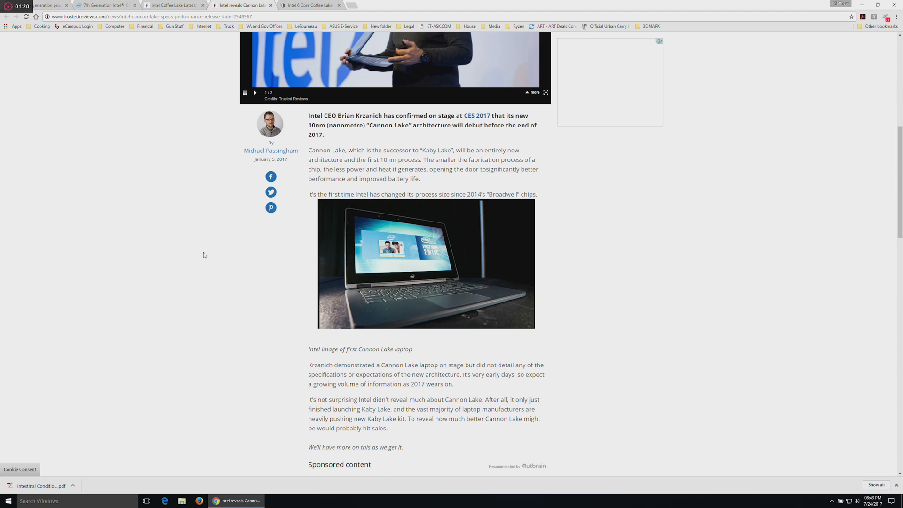
{"action": "scroll", "scroll_direction": "down", "scroll_amount": 3}
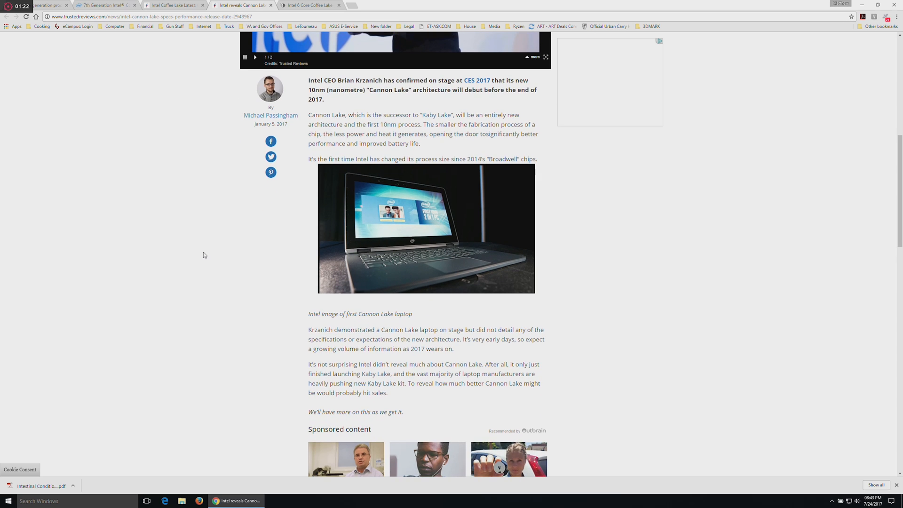
{"action": "scroll", "scroll_direction": "down", "scroll_amount": 3}
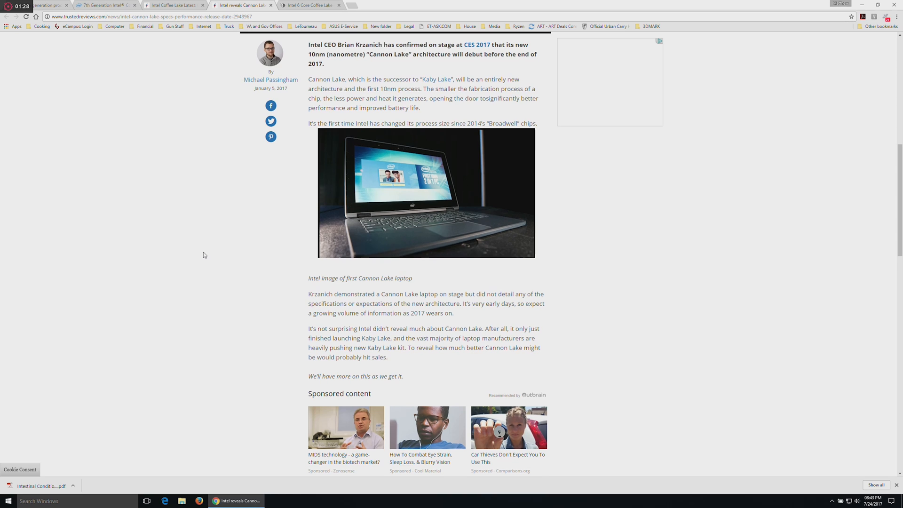
{"action": "scroll", "scroll_direction": "down", "scroll_amount": 3}
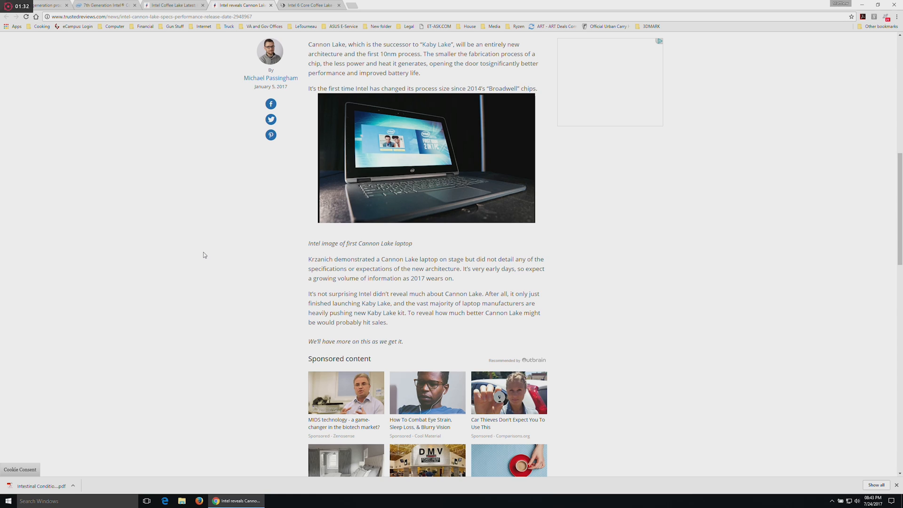
{"action": "scroll", "scroll_direction": "down", "scroll_amount": 3}
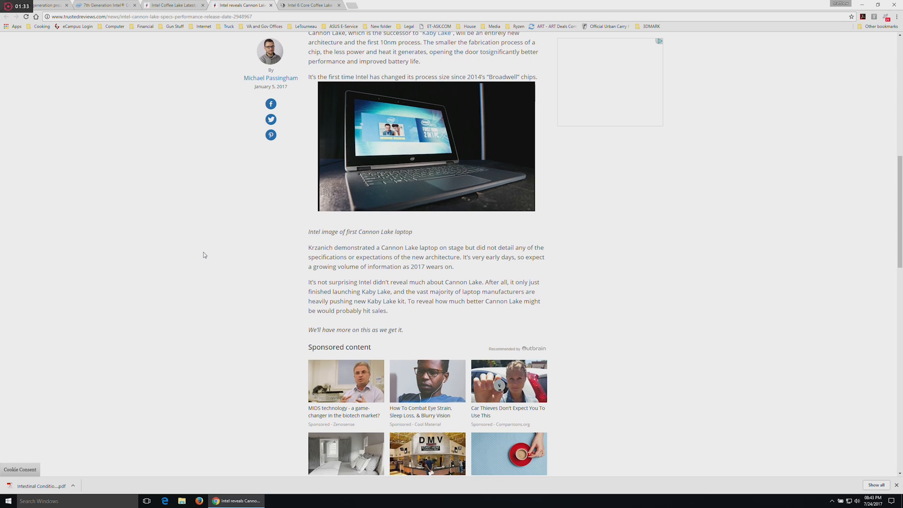
{"action": "scroll", "scroll_direction": "down", "scroll_amount": 3}
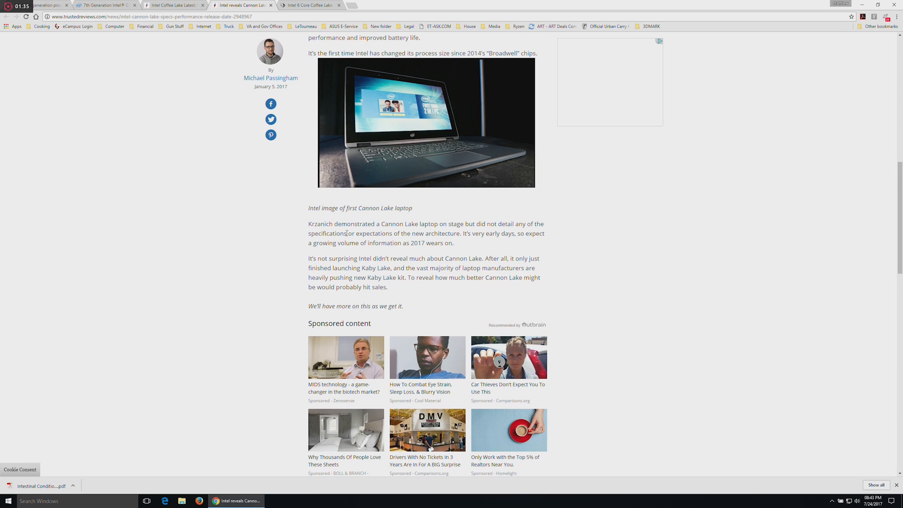
{"action": "mouse_move", "coordinate": [256, 239]}
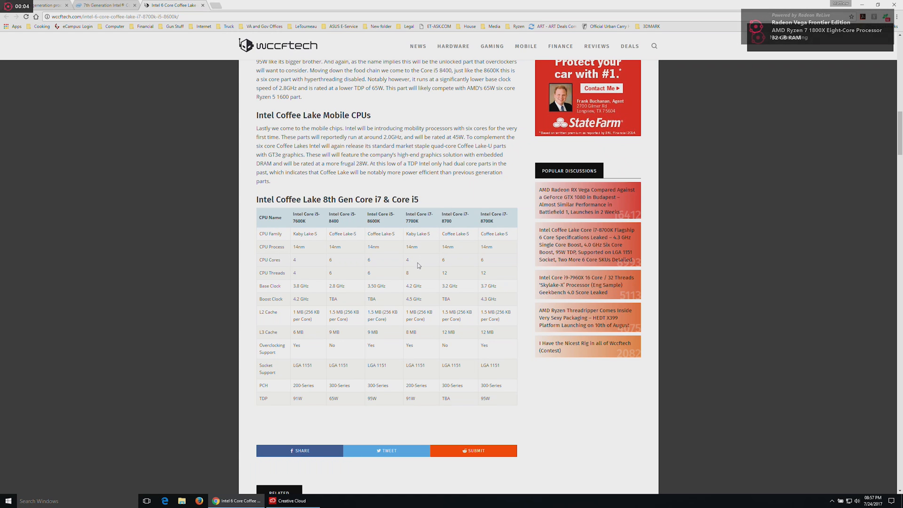
{"action": "mouse_move", "coordinate": [433, 388]}
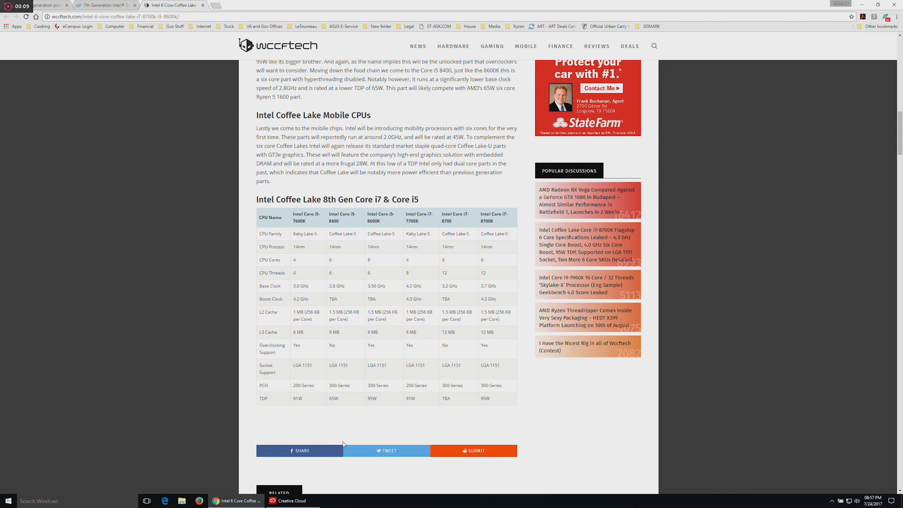
- Scroll the wccftech article to the 'Intel Coffee Lake 8th Gen Core i7 & Core i5' table
{"action": "scroll", "scroll_direction": "down", "scroll_amount": 3}
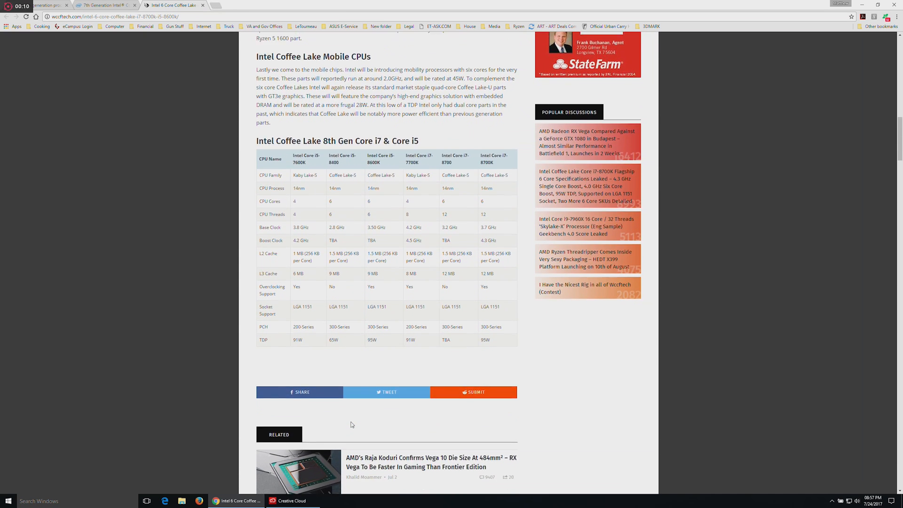
{"action": "scroll", "scroll_direction": "down", "scroll_amount": 3}
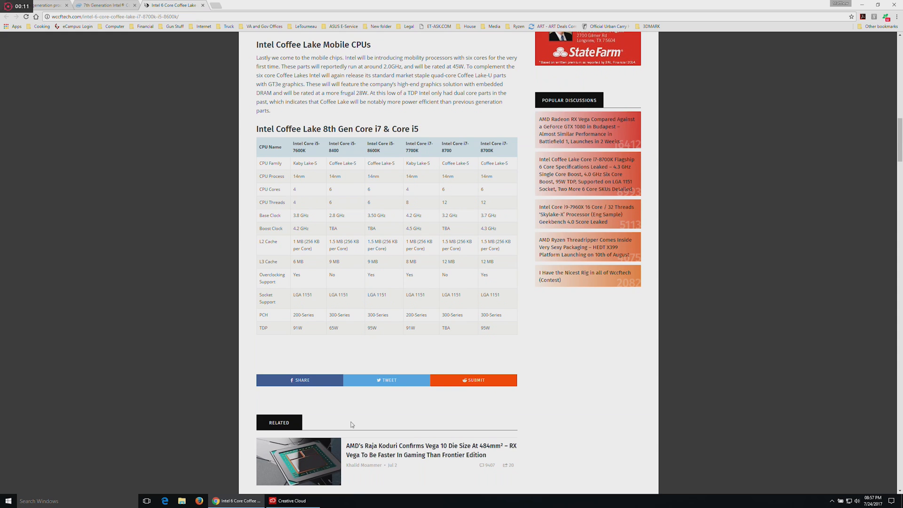